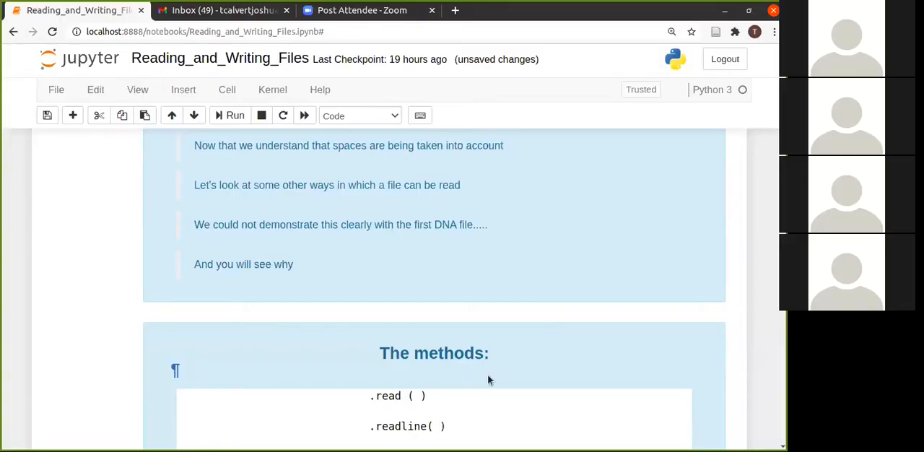
- Run the .read() cell on other_dna.txt and scroll through the full DNA string it prints
{"action": "scroll", "scroll_direction": "down", "scroll_amount": 3}
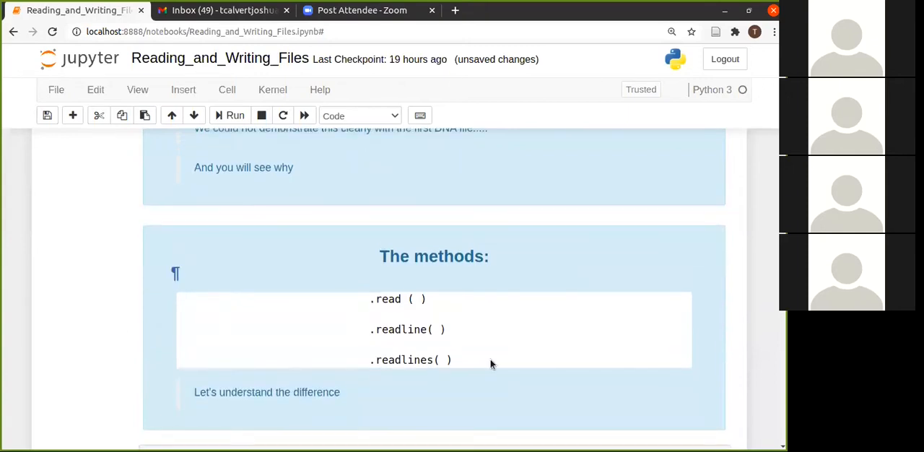
{"action": "mouse_move", "coordinate": [437, 304]}
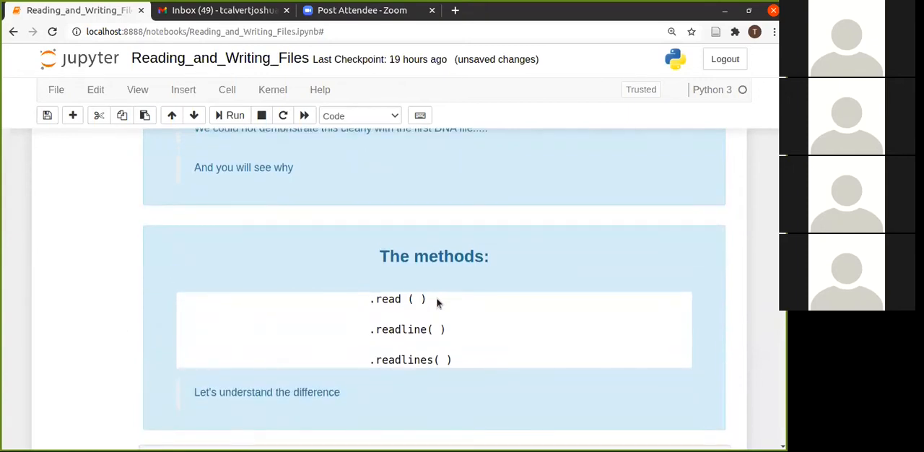
{"action": "mouse_move", "coordinate": [390, 312]}
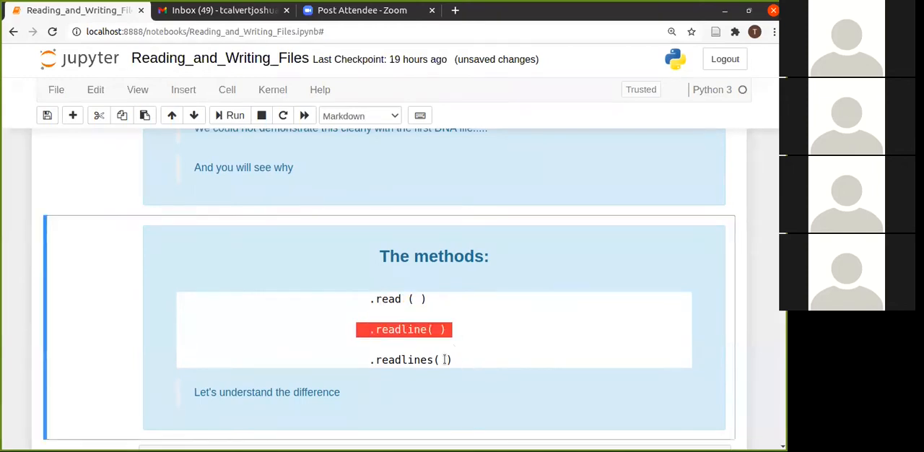
{"action": "left_click", "coordinate": [408, 359]}
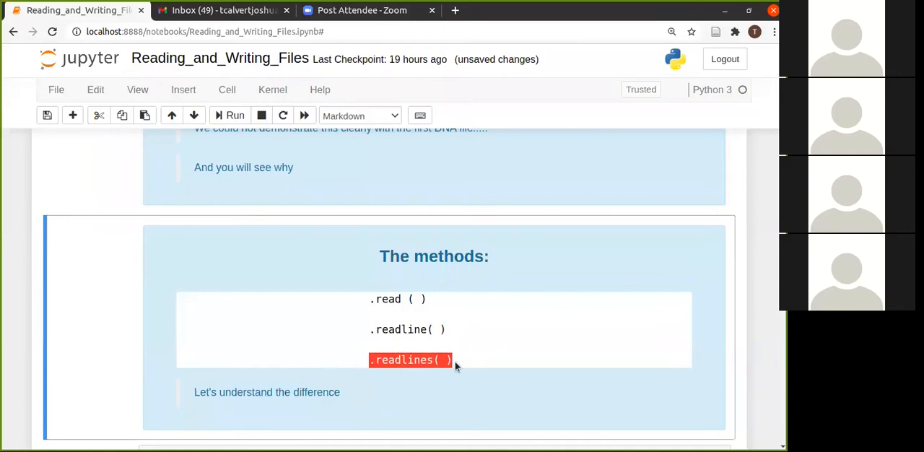
{"action": "scroll", "scroll_direction": "down", "scroll_amount": 3}
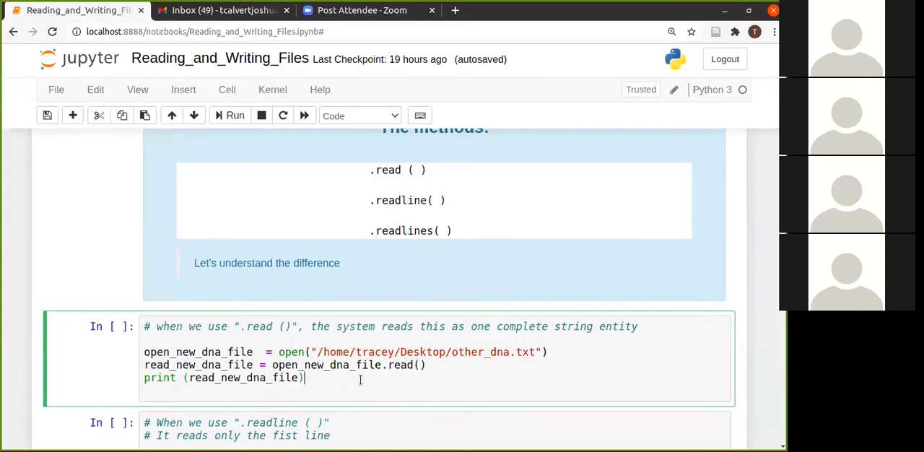
{"action": "left_click", "coordinate": [234, 115]}
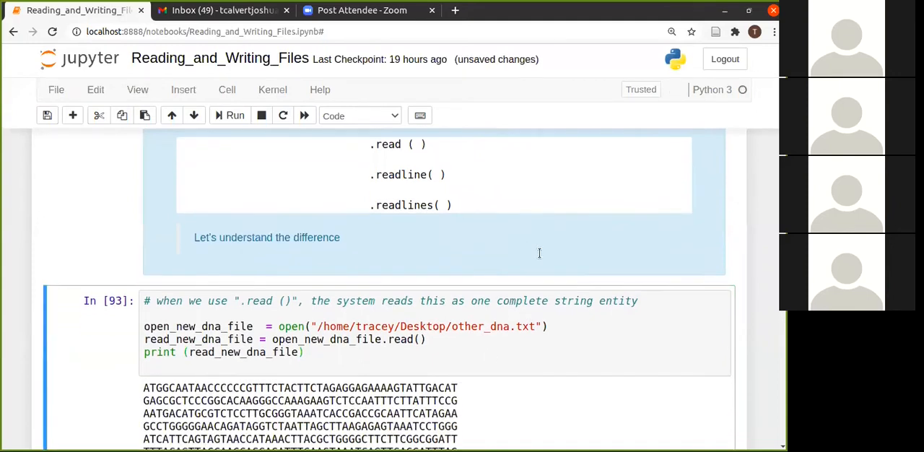
{"action": "scroll", "scroll_direction": "down", "scroll_amount": 3}
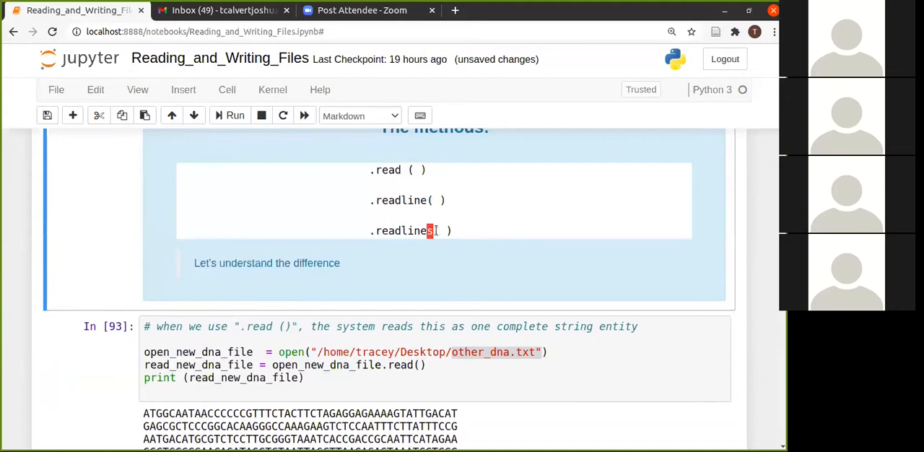
{"action": "scroll", "scroll_direction": "down", "scroll_amount": 3}
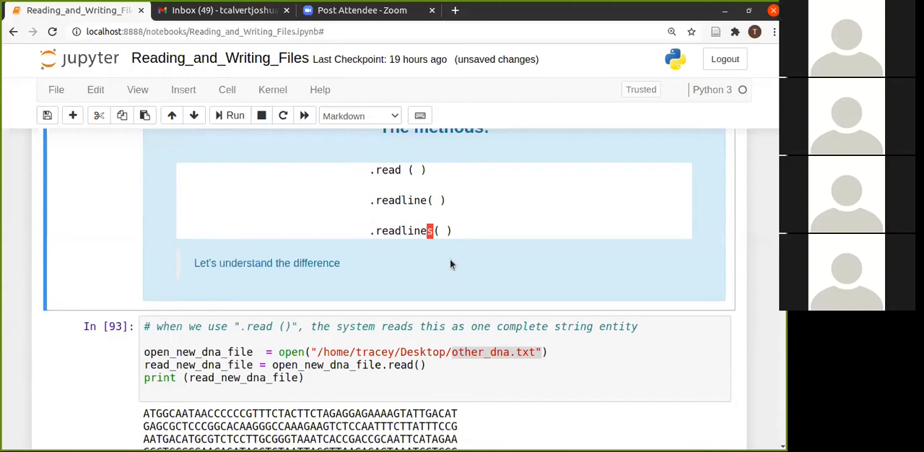
{"action": "scroll", "scroll_direction": "down", "scroll_amount": 3}
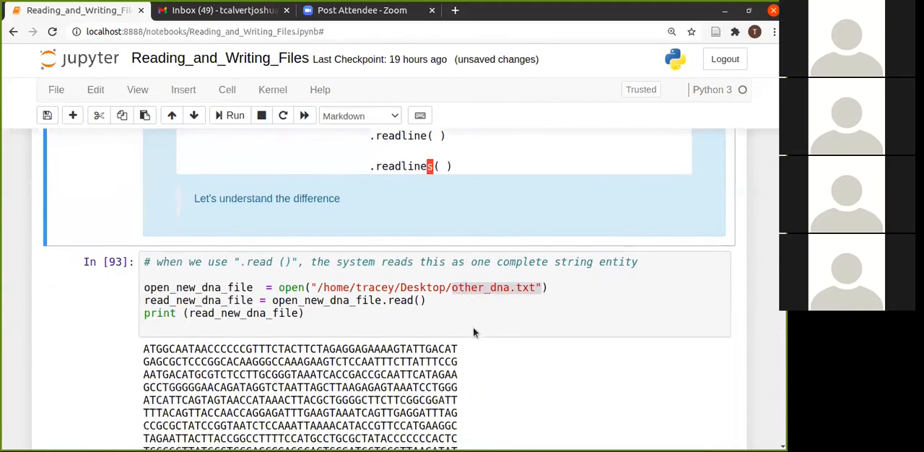
{"action": "scroll", "scroll_direction": "down", "scroll_amount": 3}
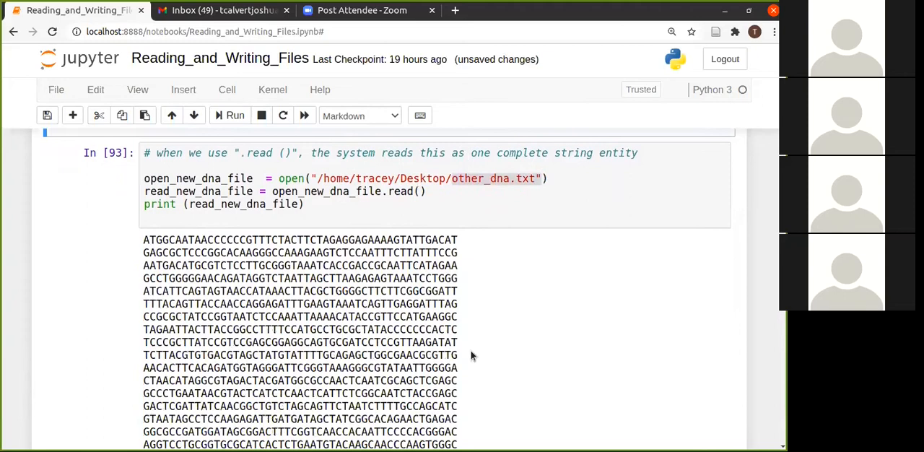
{"action": "scroll", "scroll_direction": "down", "scroll_amount": 3}
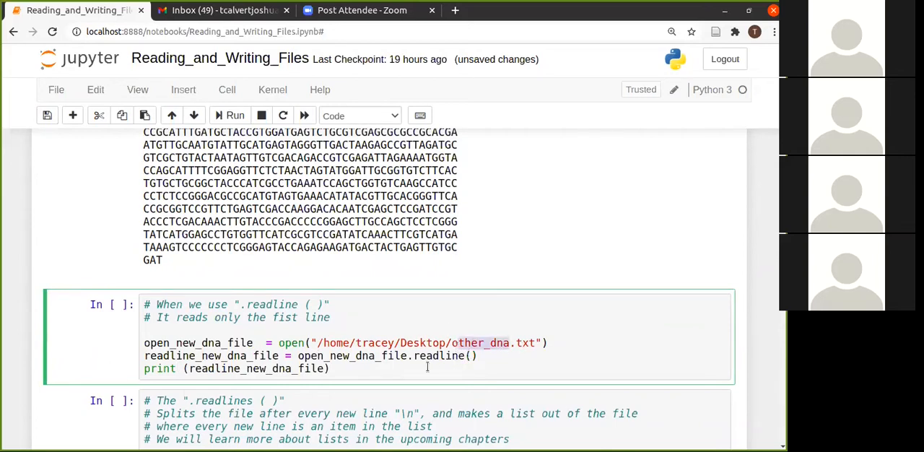
- Run the .readline() cell so only the first DNA line prints, then review the output
{"action": "left_click", "coordinate": [228, 115]}
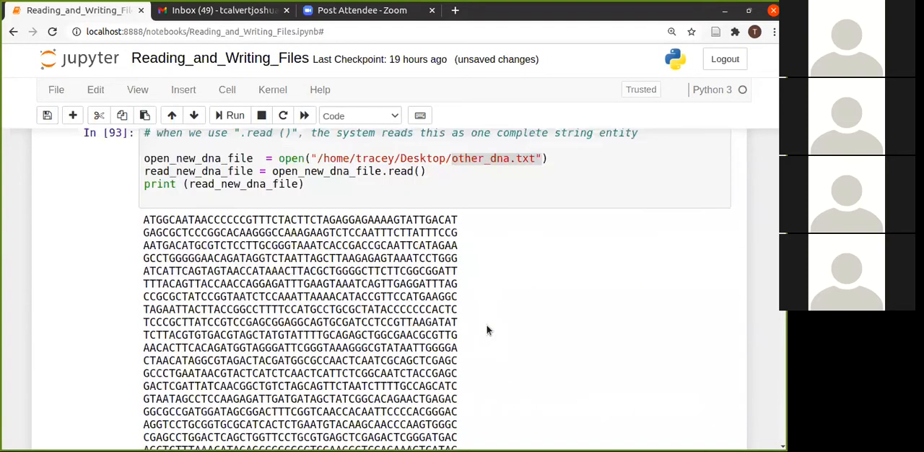
{"action": "scroll", "scroll_direction": "down", "scroll_amount": 3}
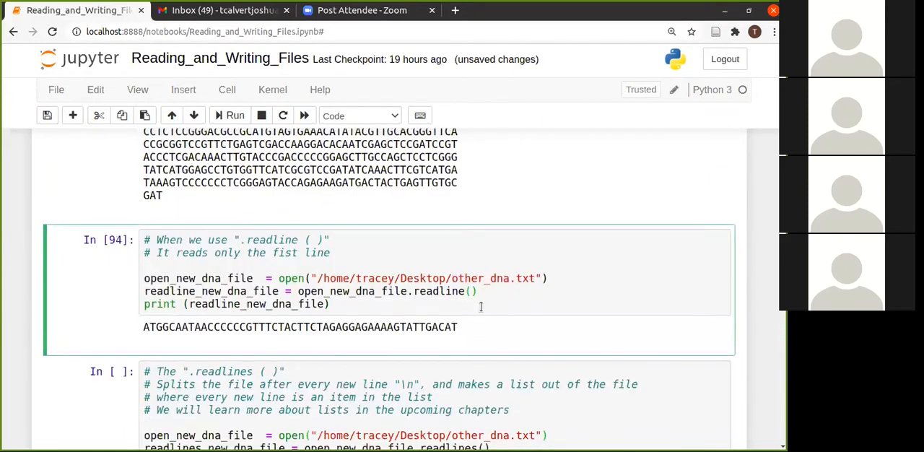
{"action": "scroll", "scroll_direction": "down", "scroll_amount": 3}
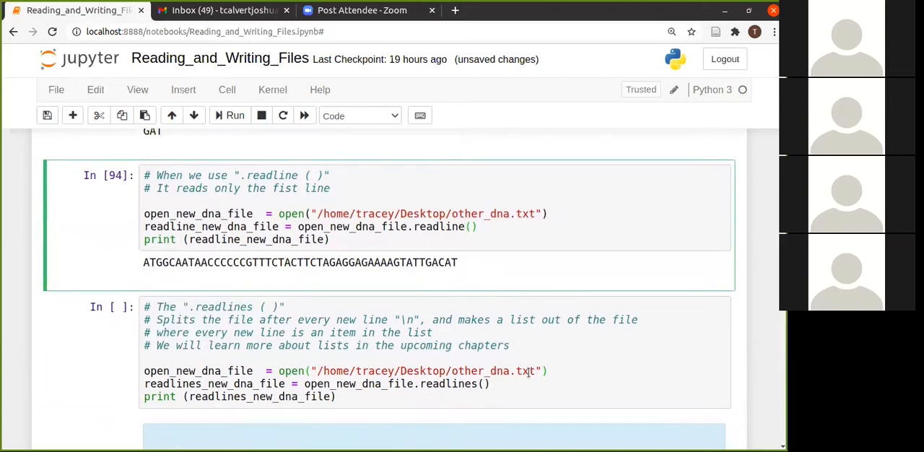
{"action": "scroll", "scroll_direction": "down", "scroll_amount": 3}
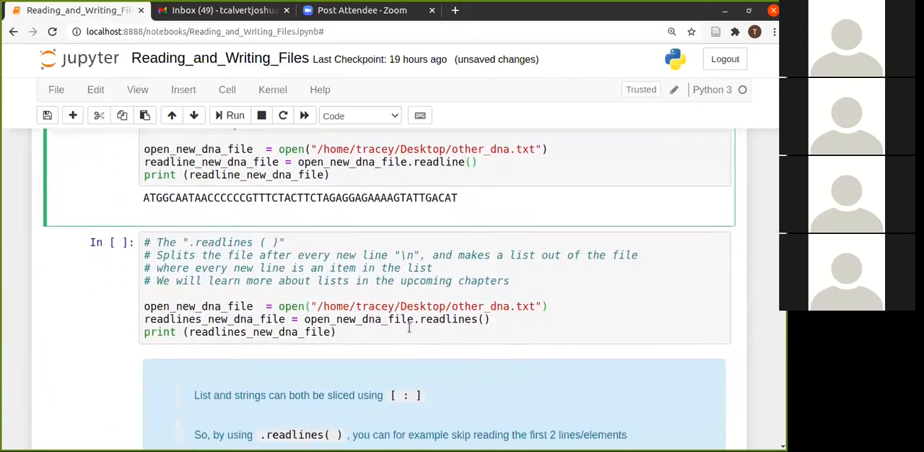
{"action": "left_click", "coordinate": [470, 319]}
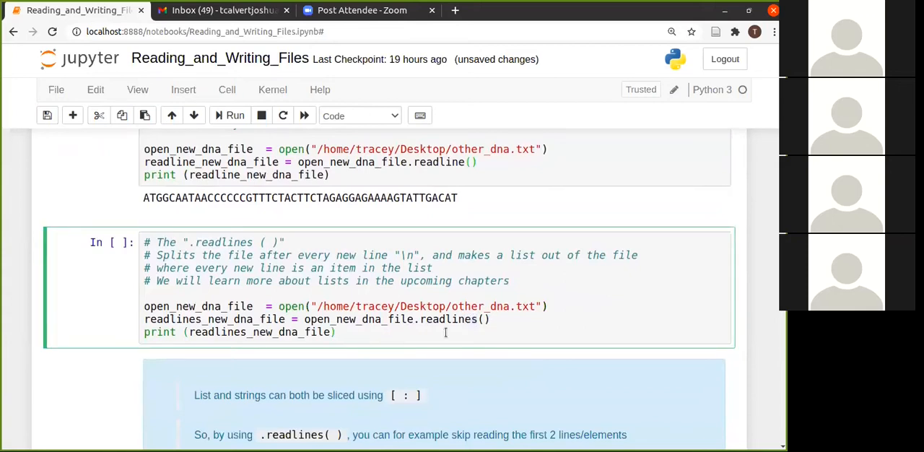
{"action": "left_click", "coordinate": [228, 115]}
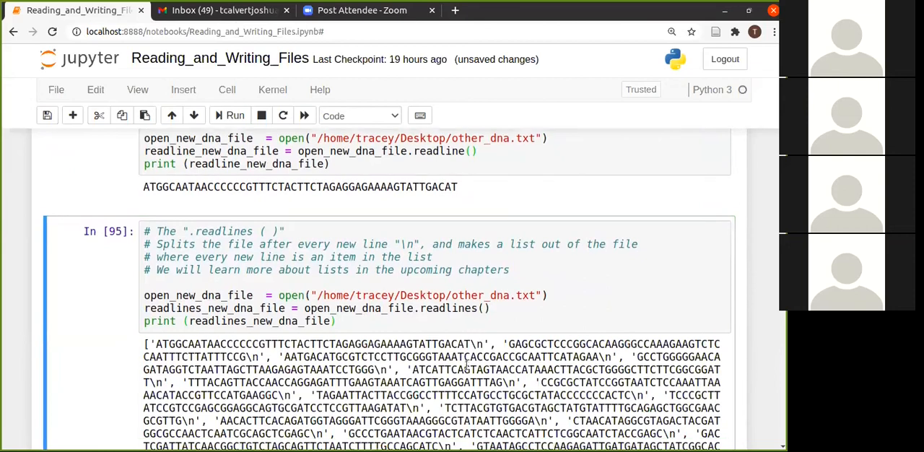
{"action": "scroll", "scroll_direction": "down", "scroll_amount": 3}
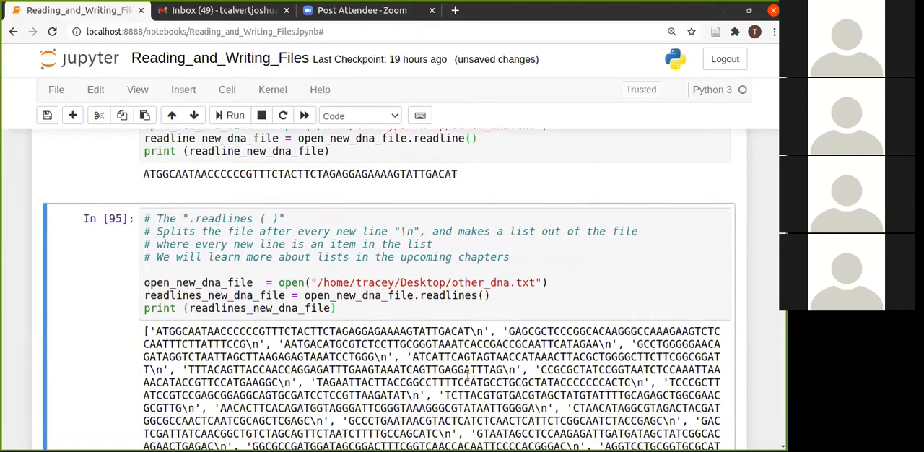
{"action": "scroll", "scroll_direction": "down", "scroll_amount": 3}
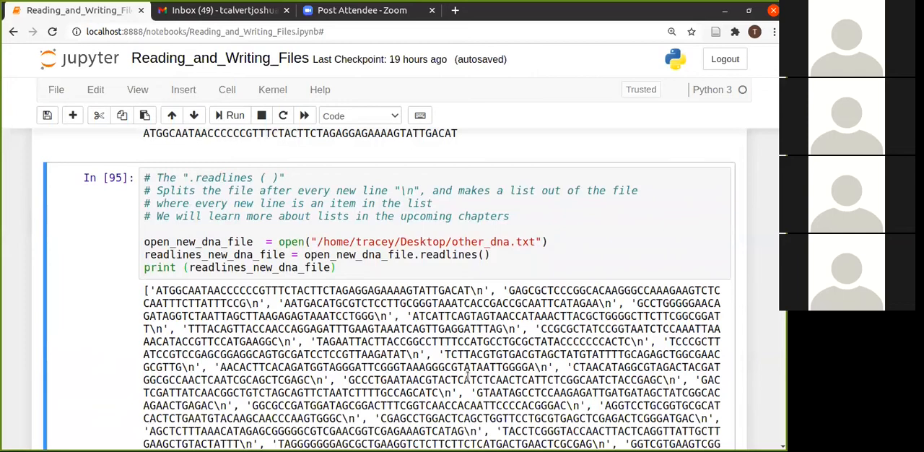
{"action": "left_click_drag", "start_coordinate": [478, 290], "coordinate": [189, 303]}
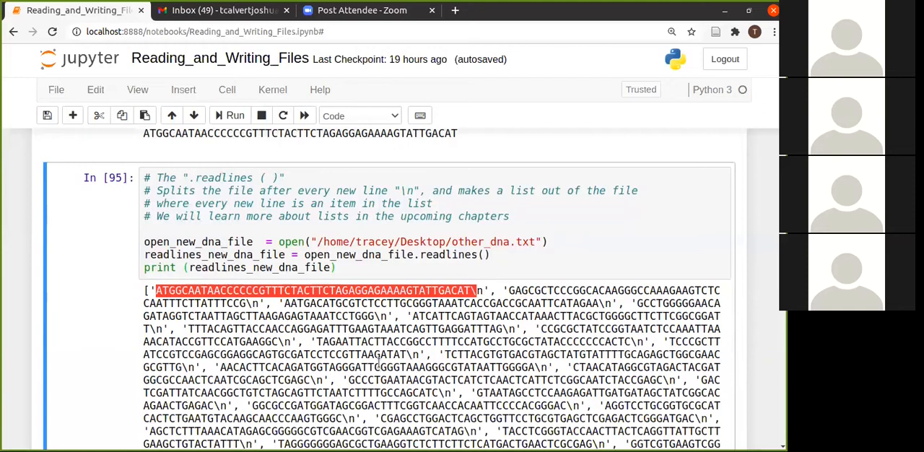
{"action": "scroll", "scroll_direction": "down", "scroll_amount": 3}
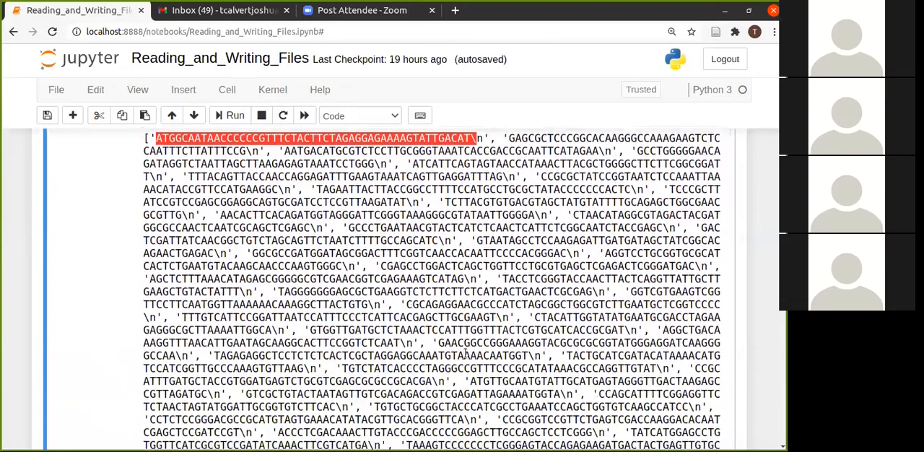
{"action": "scroll", "scroll_direction": "down", "scroll_amount": 3}
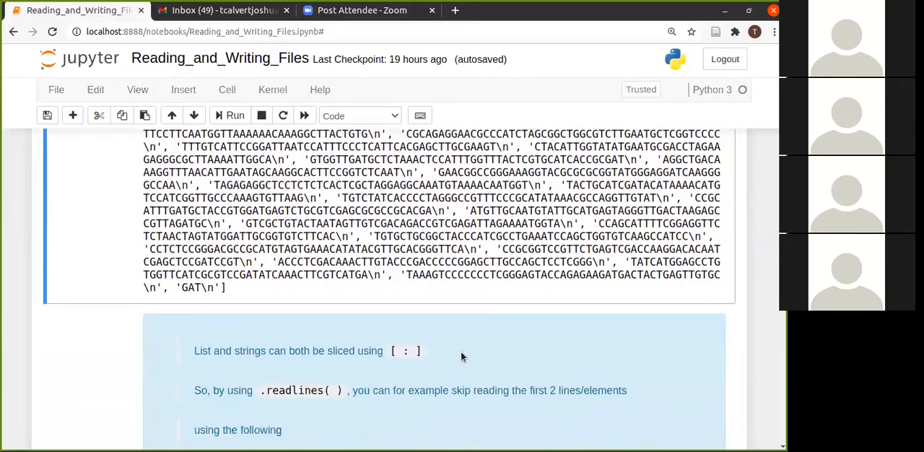
{"action": "double_click", "coordinate": [405, 351]}
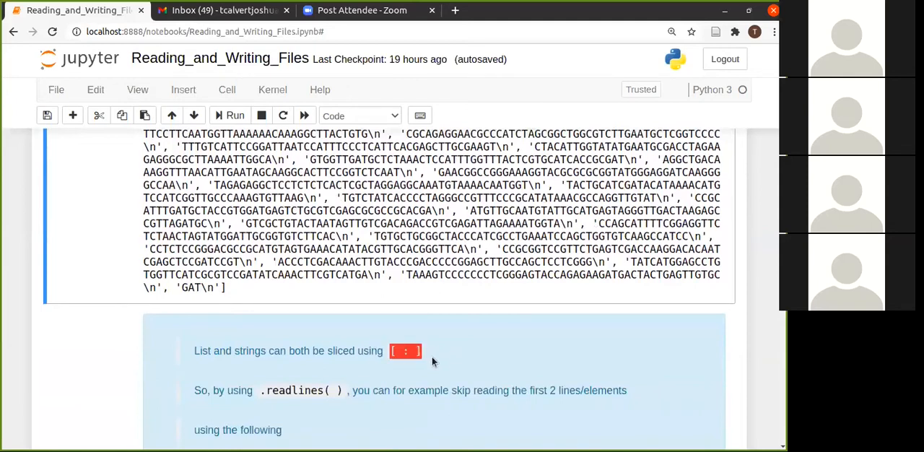
{"action": "mouse_move", "coordinate": [338, 405]}
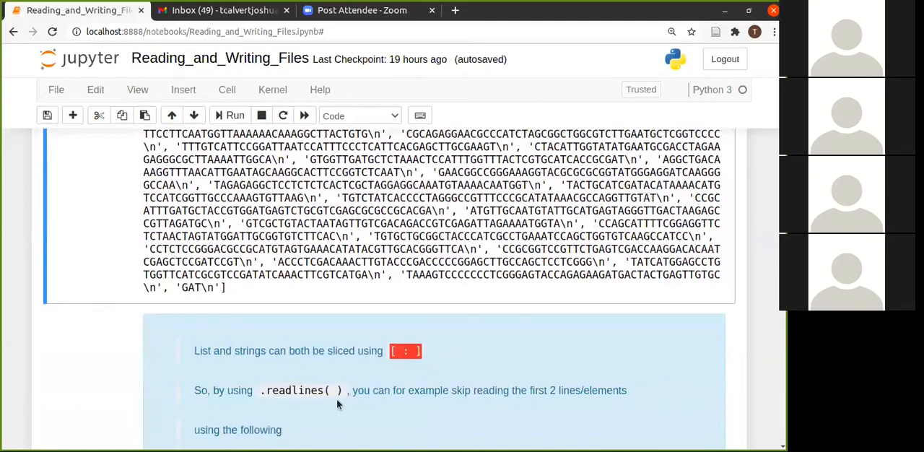
{"action": "mouse_move", "coordinate": [400, 381]}
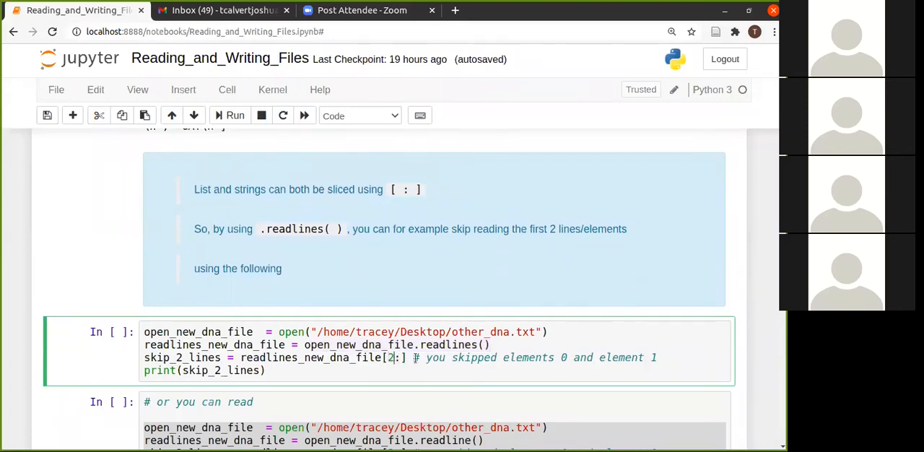
{"action": "scroll", "scroll_direction": "down", "scroll_amount": 3}
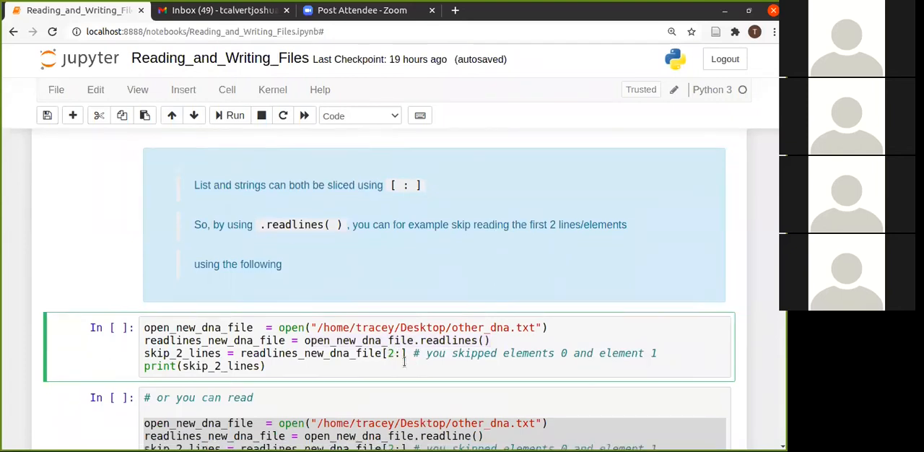
{"action": "scroll", "scroll_direction": "down", "scroll_amount": 3}
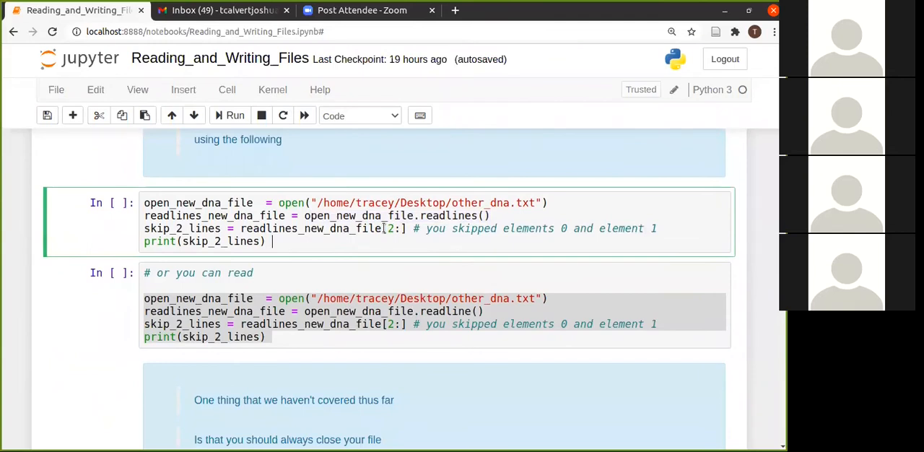
- Run the readlines()[2:] cell to print the DNA line list without its first two lines
{"action": "left_click", "coordinate": [228, 116]}
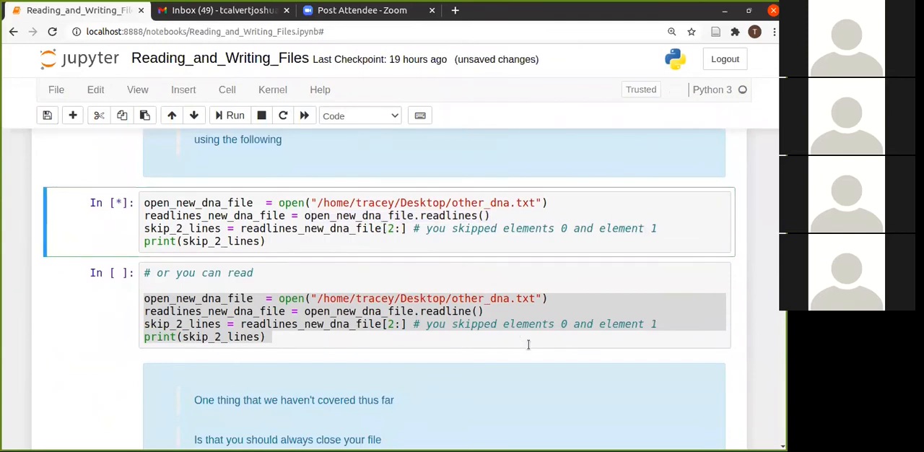
{"action": "left_click", "coordinate": [228, 115]}
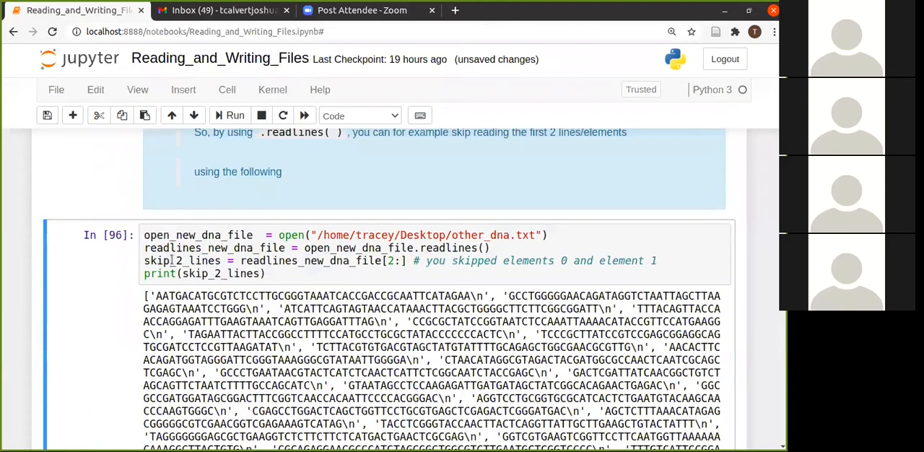
{"action": "mouse_move", "coordinate": [538, 269]}
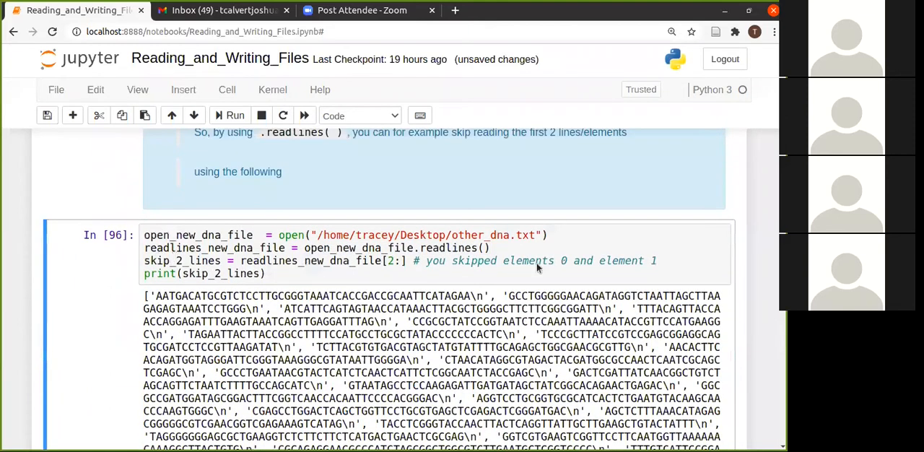
{"action": "scroll", "scroll_direction": "down", "scroll_amount": 3}
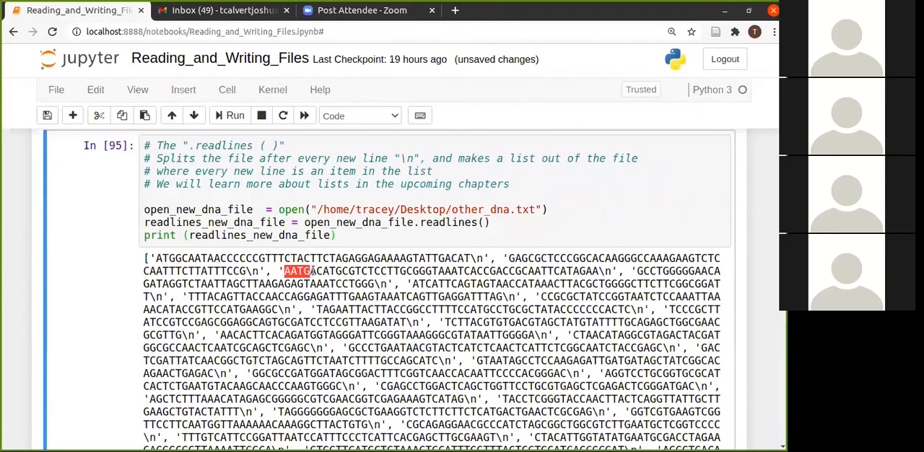
{"action": "mouse_move", "coordinate": [249, 267]}
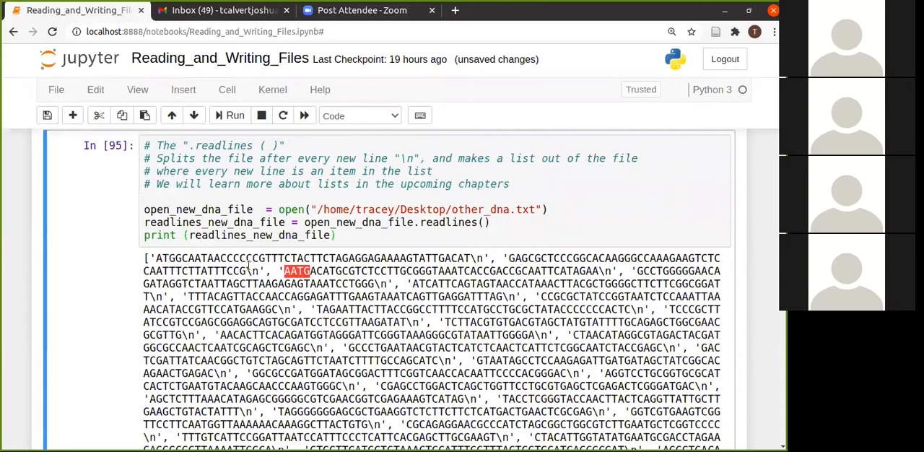
{"action": "mouse_move", "coordinate": [384, 300]}
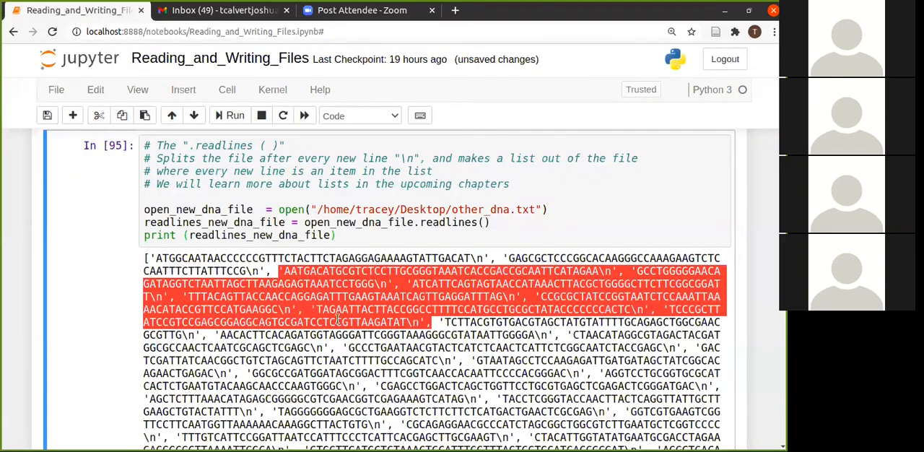
{"action": "scroll", "scroll_direction": "down", "scroll_amount": 3}
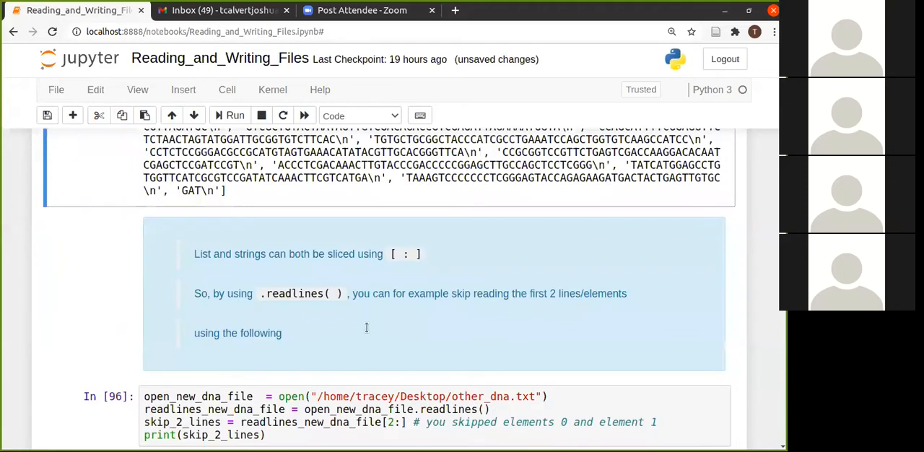
{"action": "mouse_move", "coordinate": [478, 240]}
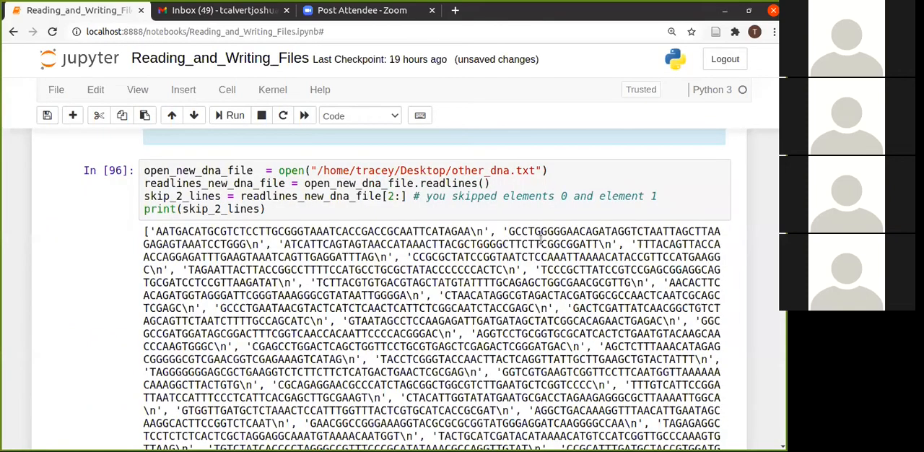
- Run the readline()[2:] cell to print the first DNA line minus its first two characters
{"action": "scroll", "scroll_direction": "down", "scroll_amount": 3}
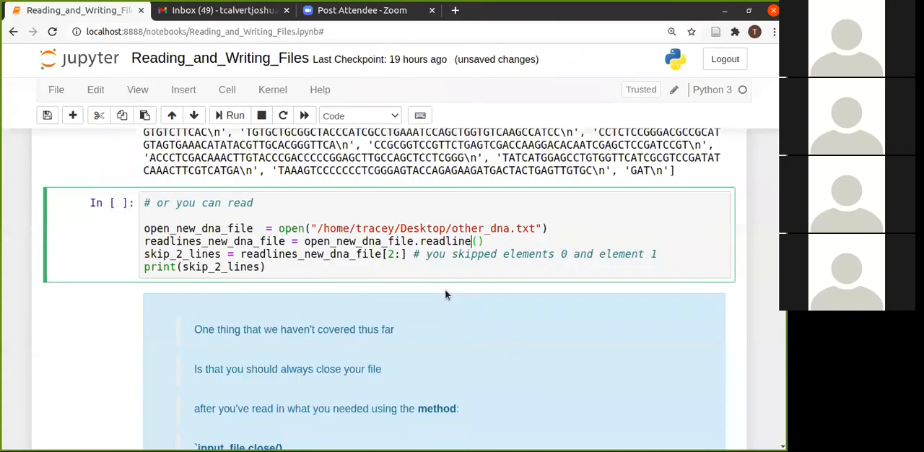
{"action": "left_click", "coordinate": [228, 115]}
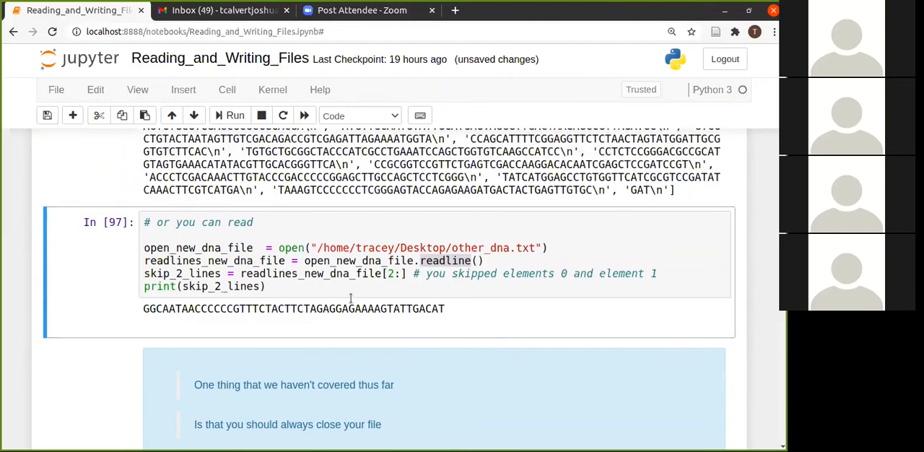
{"action": "mouse_move", "coordinate": [339, 315]}
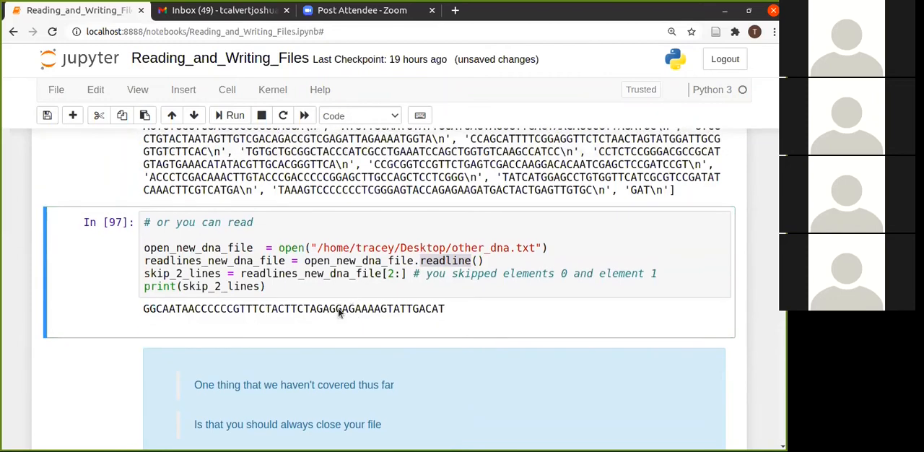
{"action": "scroll", "scroll_direction": "down", "scroll_amount": 3}
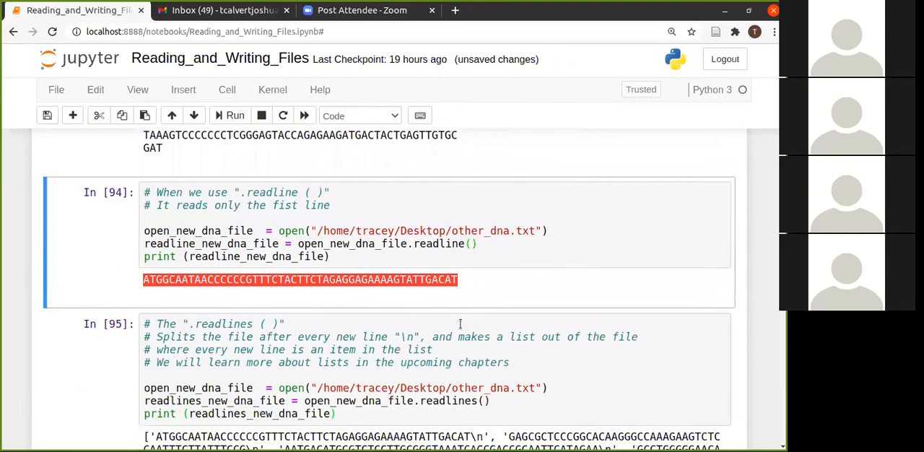
{"action": "scroll", "scroll_direction": "down", "scroll_amount": 3}
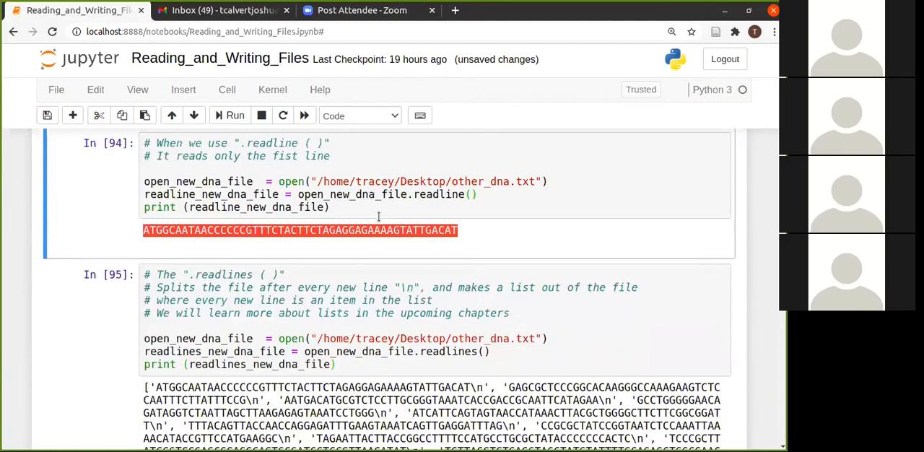